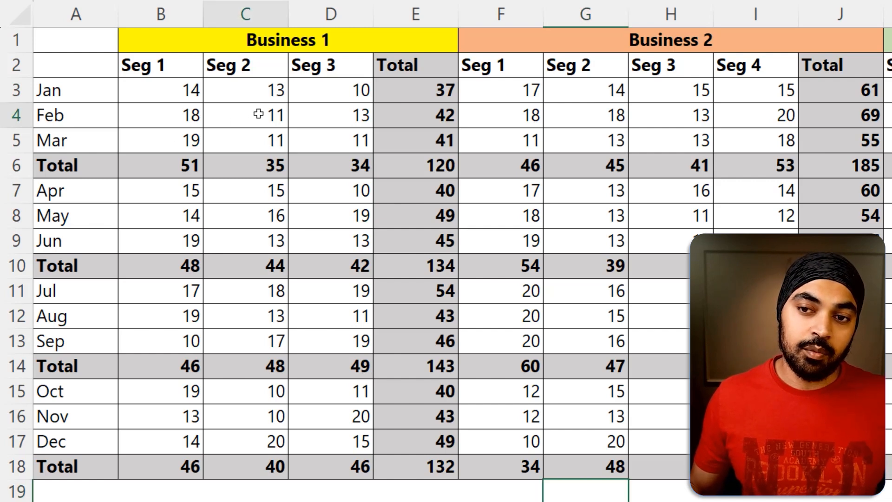
pyautogui.click(245, 115)
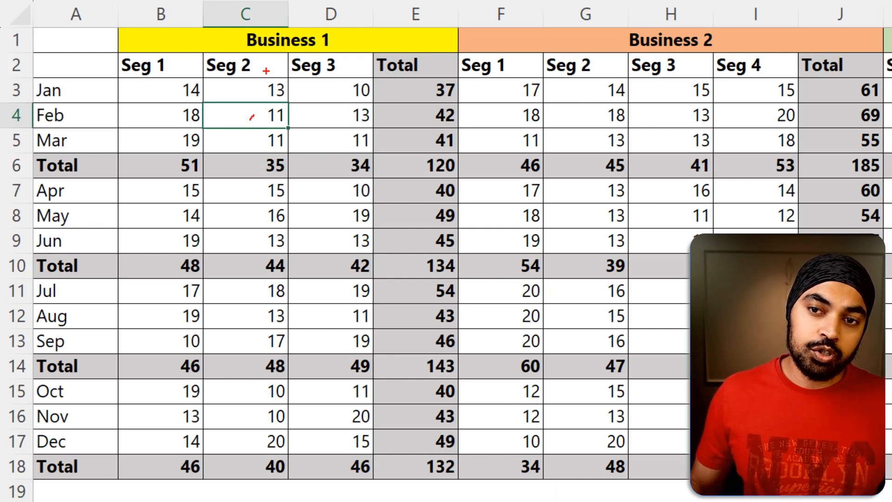